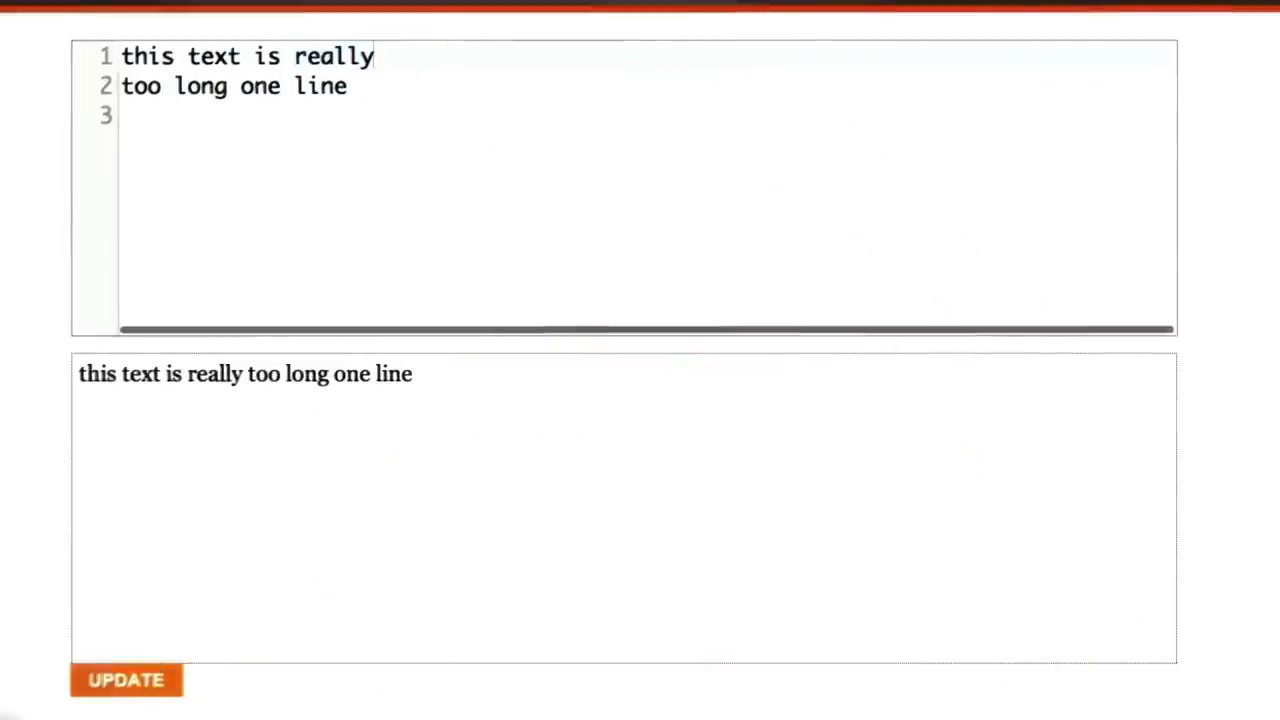
Add two <br> tags after "this text is really" and update the preview to show two lines.
text(<br>)
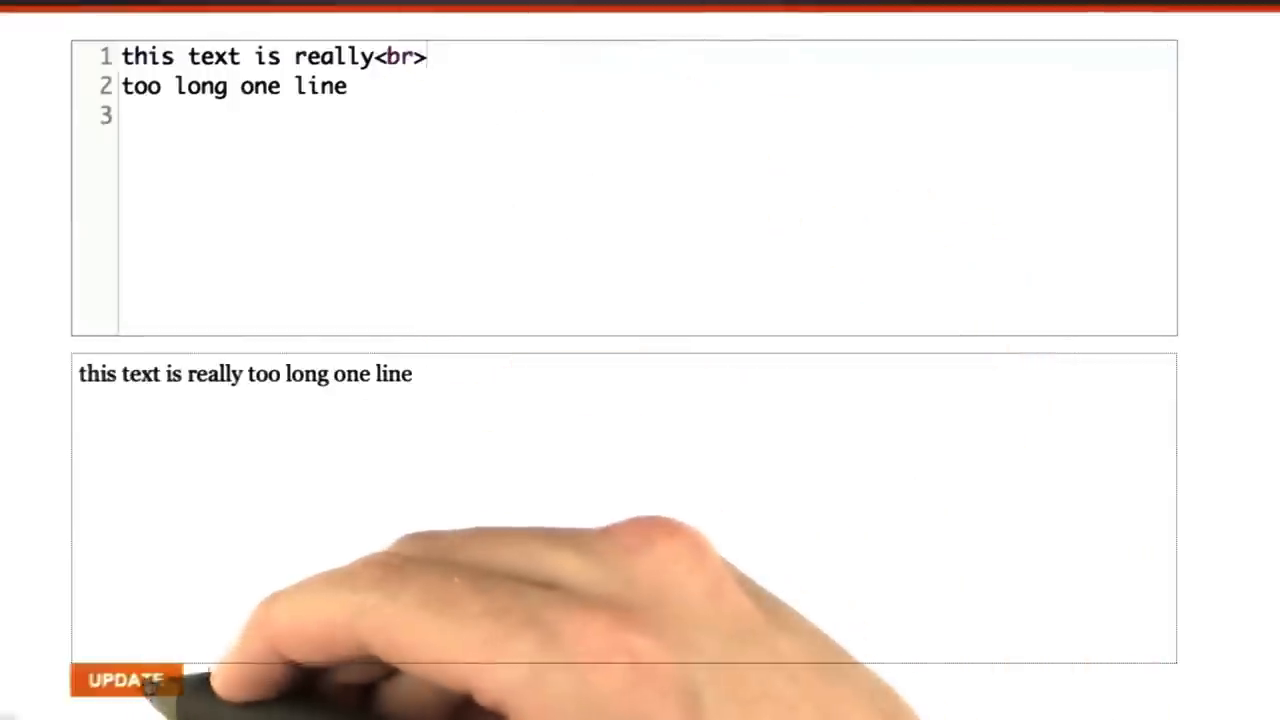
click(124, 680)
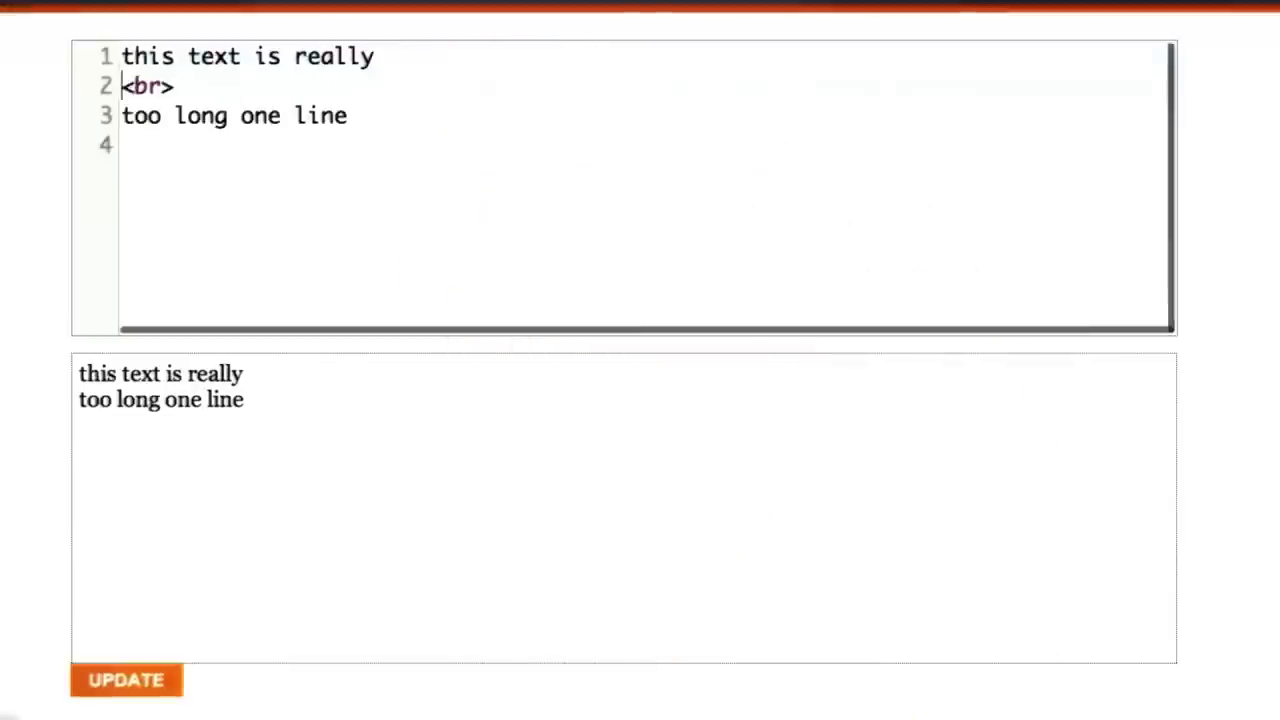
text(<br>)
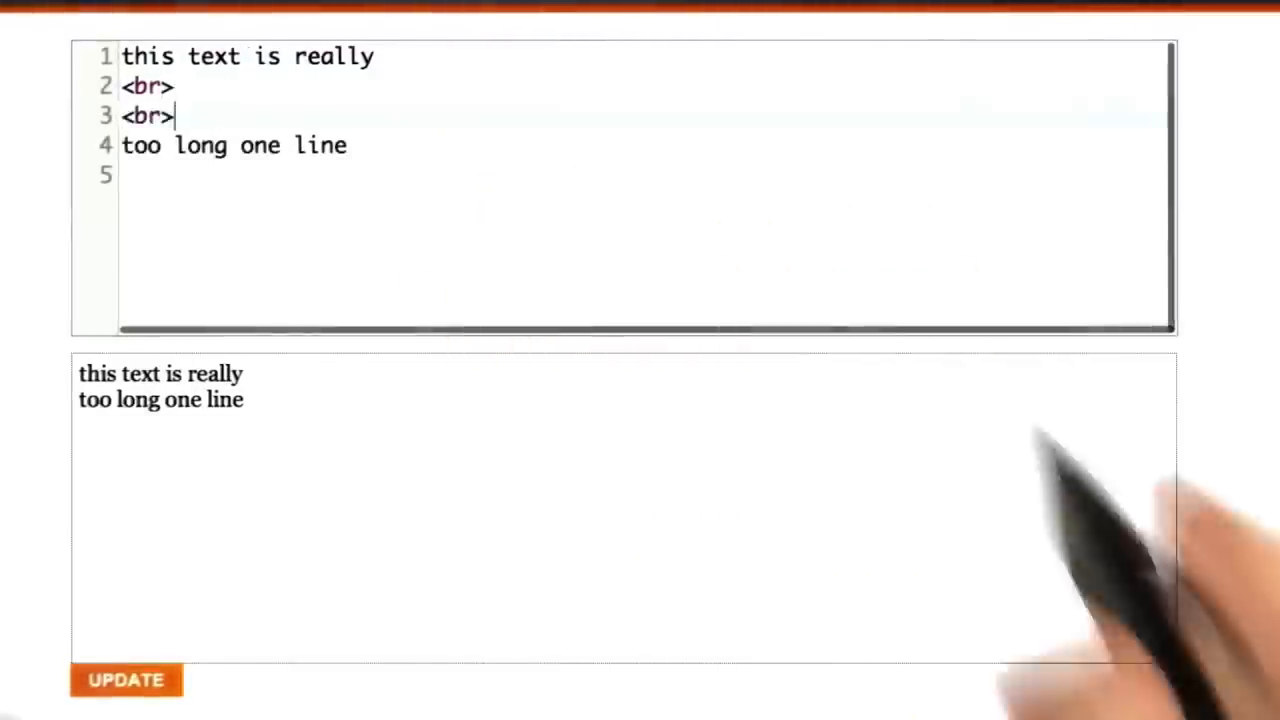
click(124, 680)
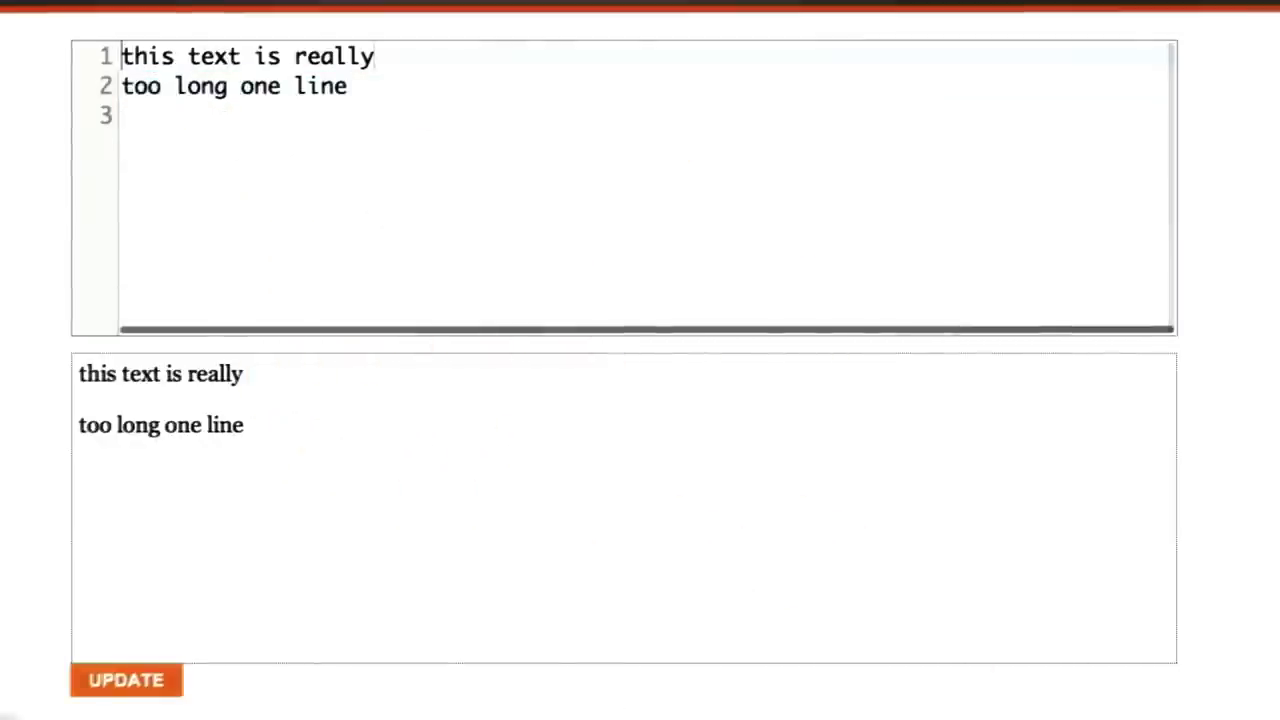
Wrap "this text is really" in <p> and </p> tags in place of the line breaks.
text(<p>)
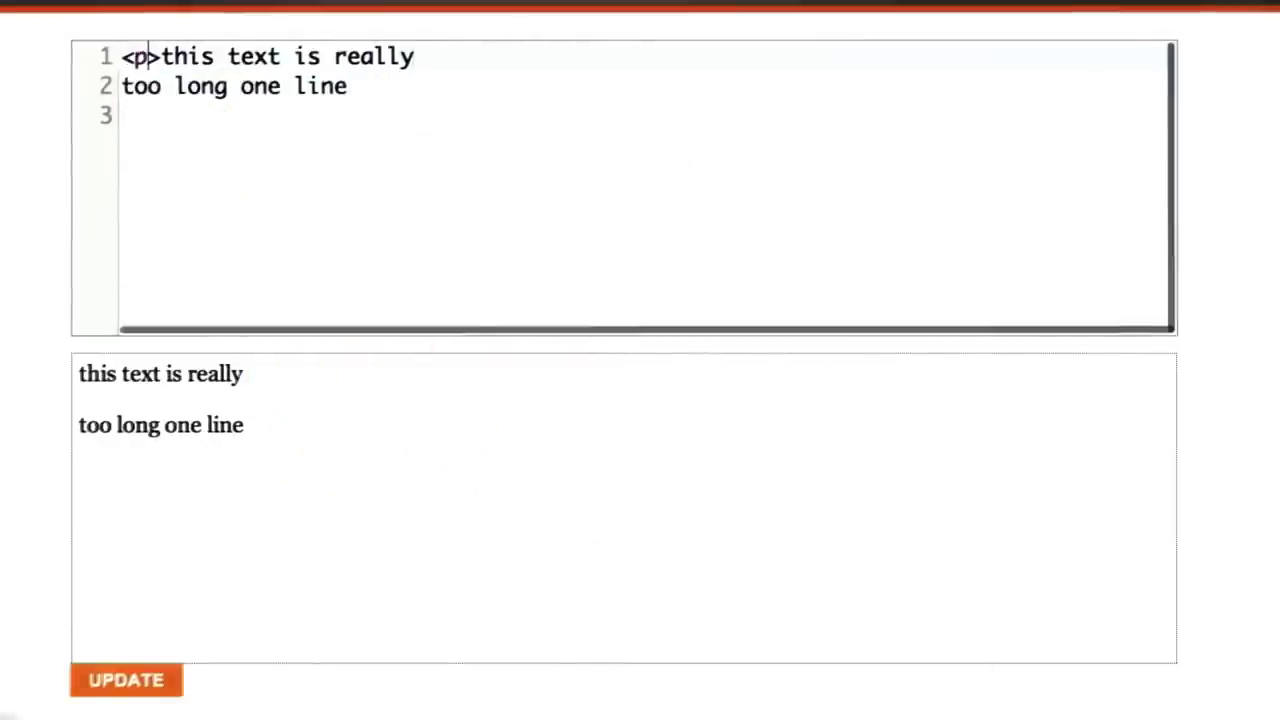
text(</p>)
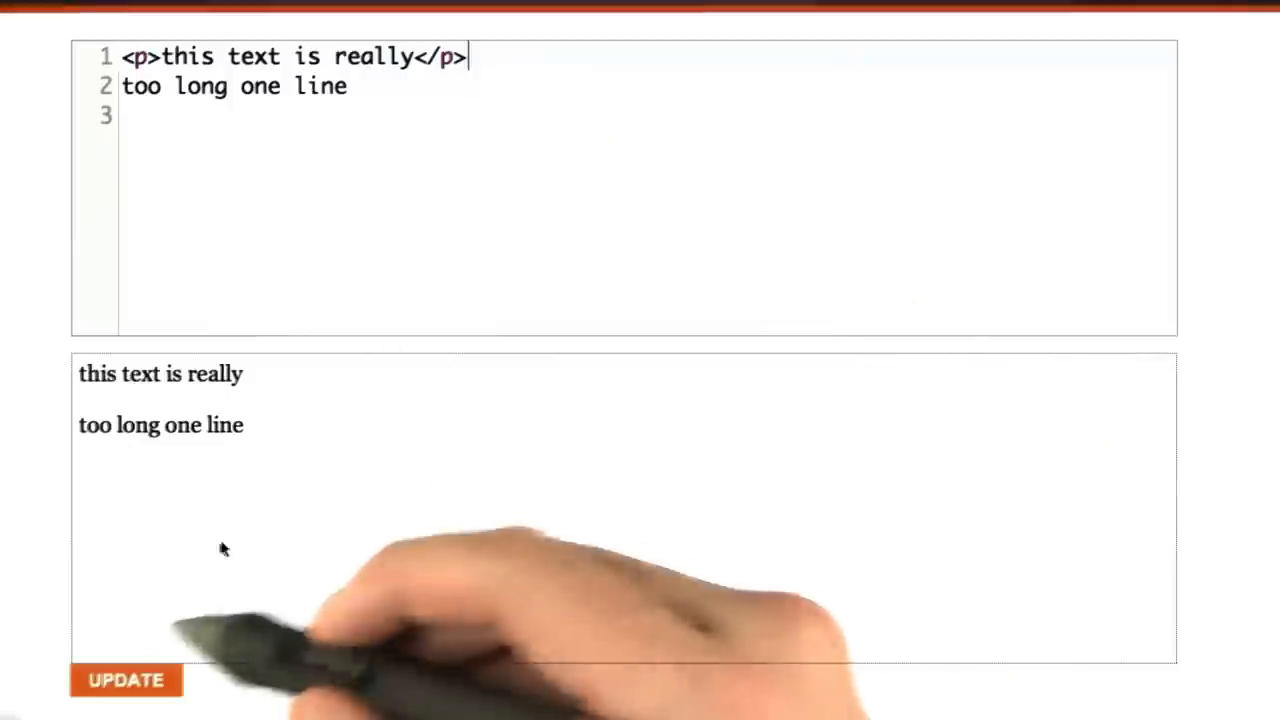